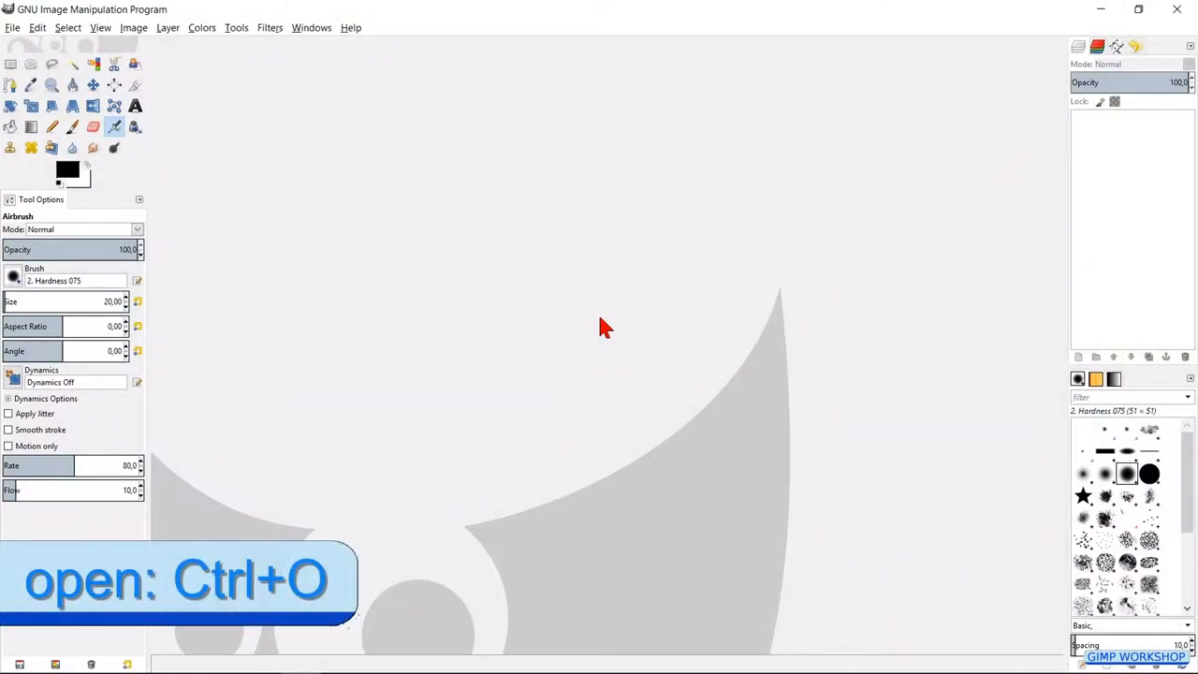
Open the close-up portrait photo of the girl from disk
{"action": "left_click", "coordinate": [13, 28]}
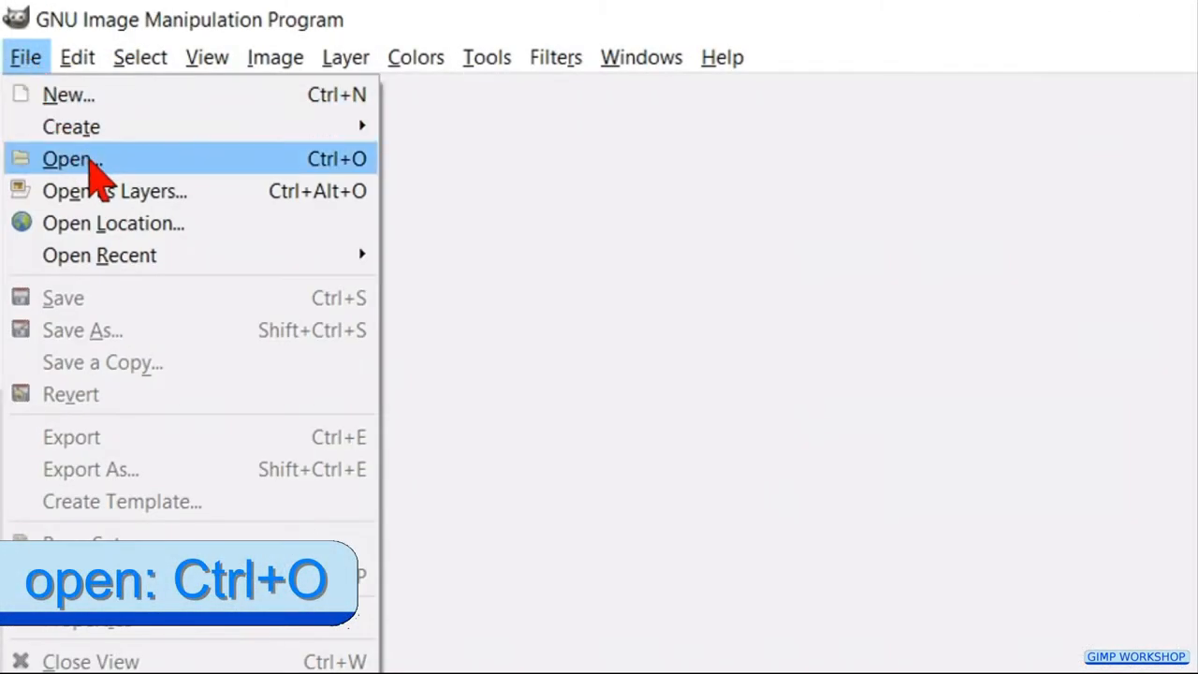
{"action": "left_click", "coordinate": [66, 157]}
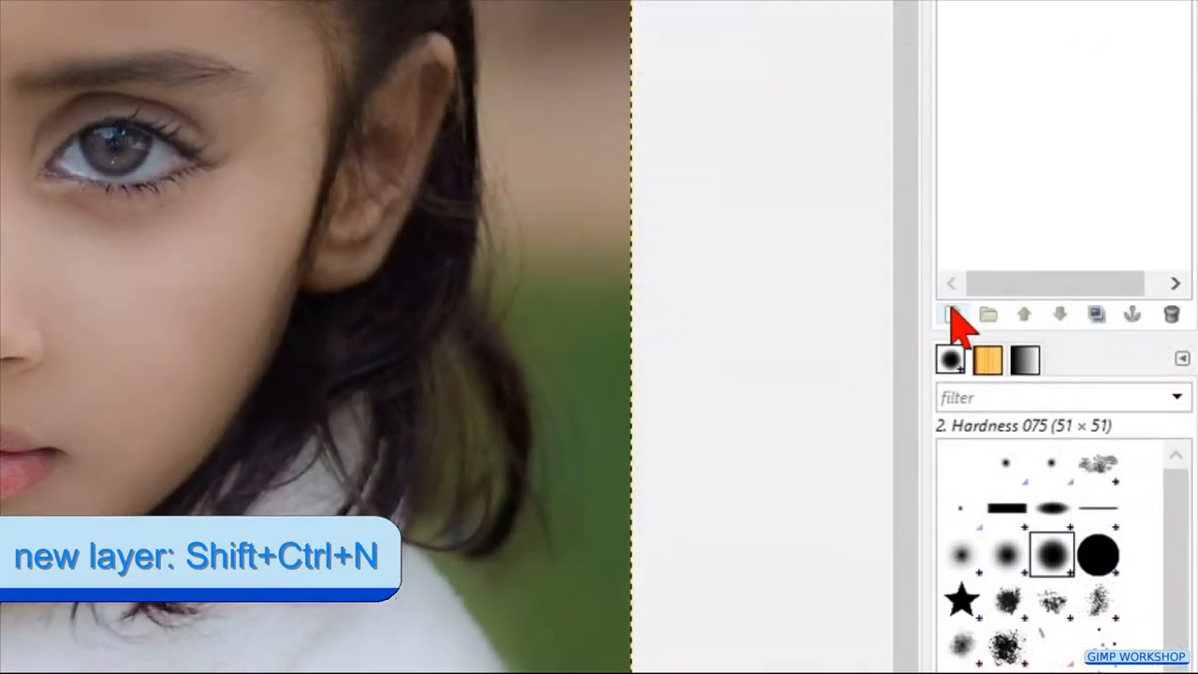
Create a new transparent layer named 'tears' above the photo
{"action": "key", "text": "Shift+Ctrl+N"}
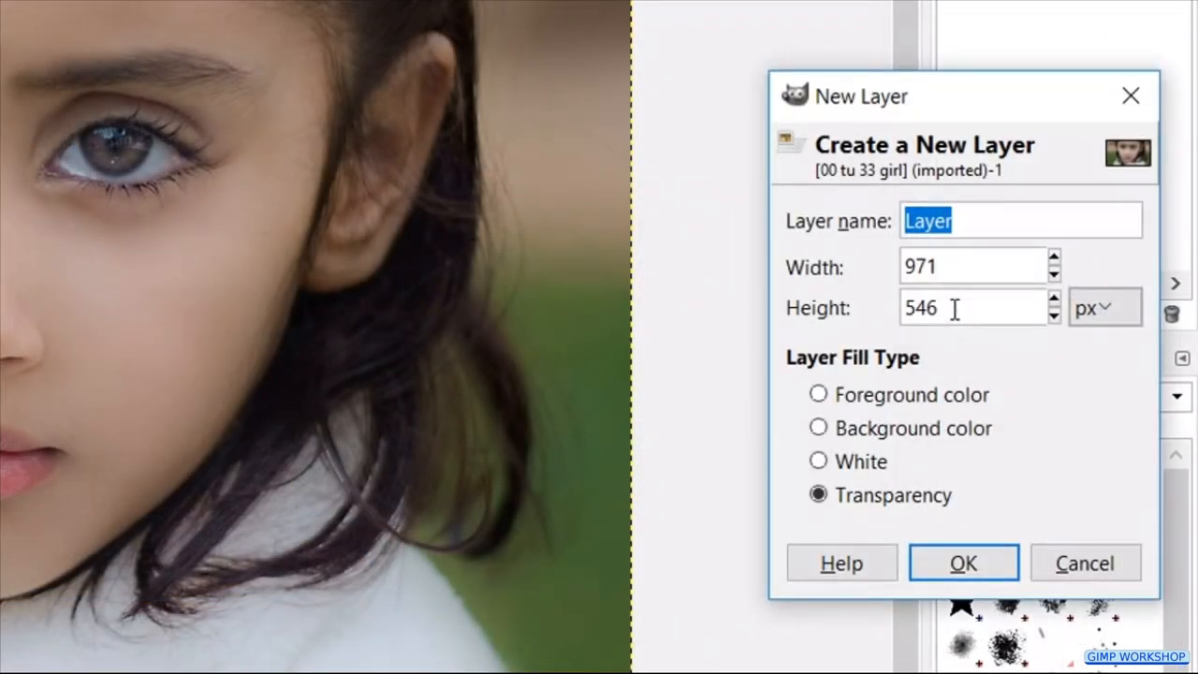
{"action": "type", "text": "tears"}
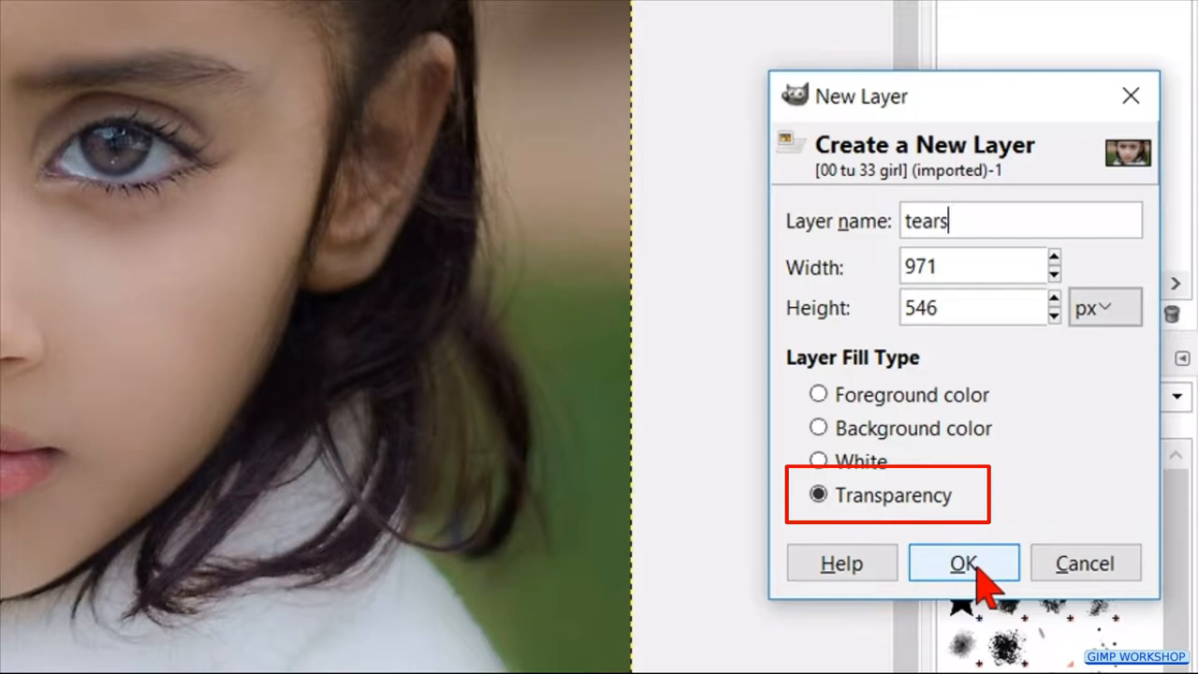
{"action": "left_click", "coordinate": [962, 562]}
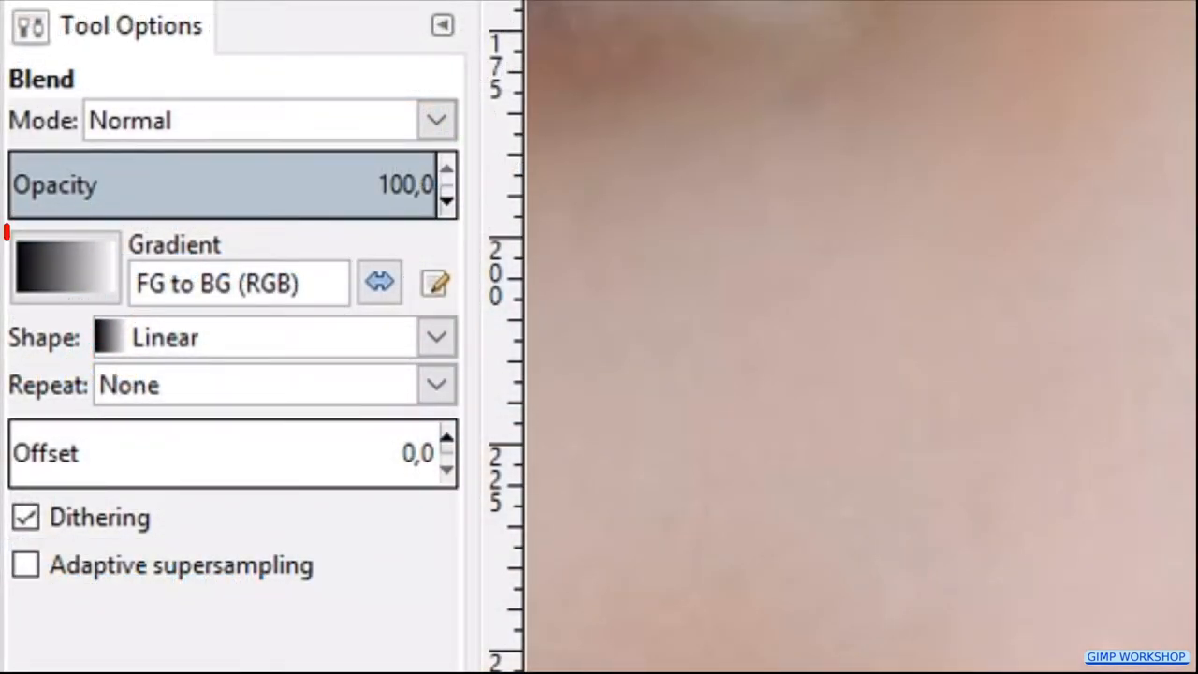
Fill a small oval selection below the right eye with an FG-to-BG gradient drop
{"action": "left_click", "coordinate": [65, 265]}
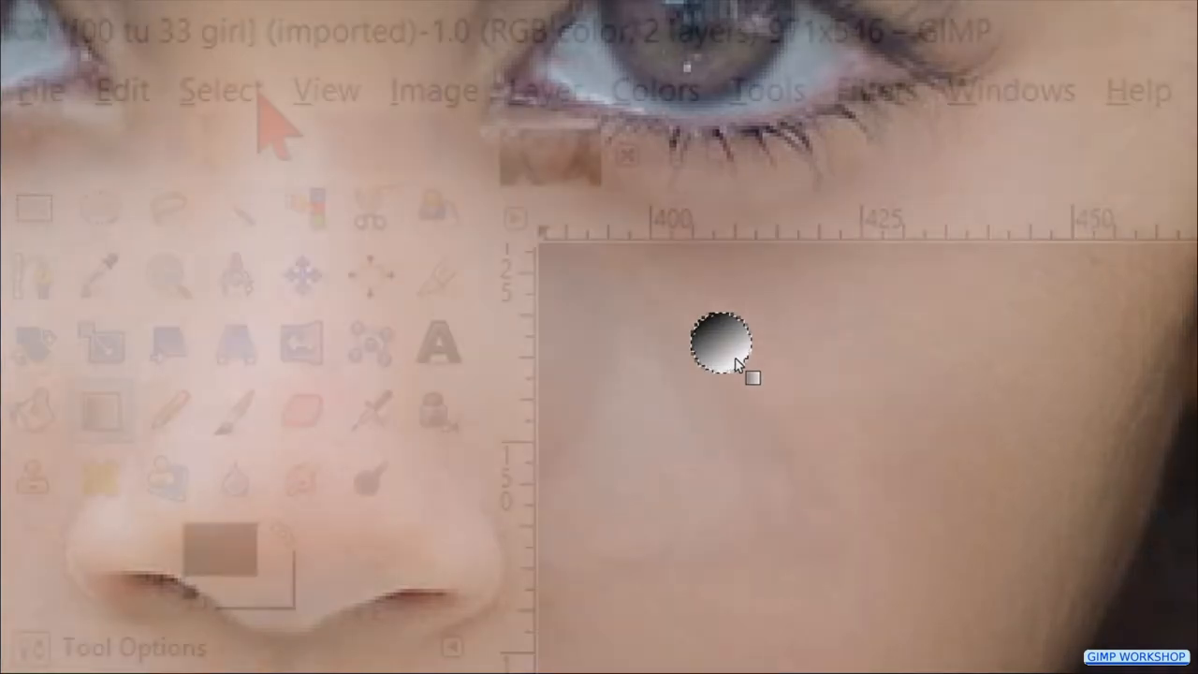
{"action": "left_click", "coordinate": [221, 90]}
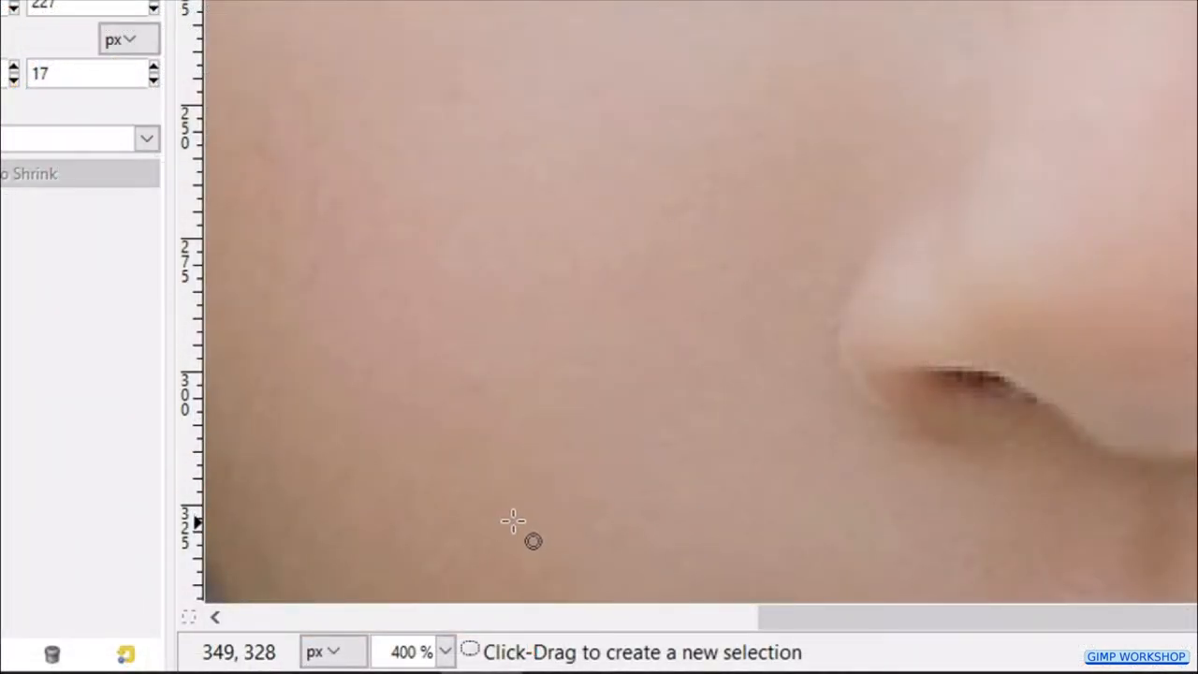
Select a small oval on the lower left cheek and fill it with a shaded gradient
{"action": "left_click_drag", "start_coordinate": [513, 521], "coordinate": [573, 558]}
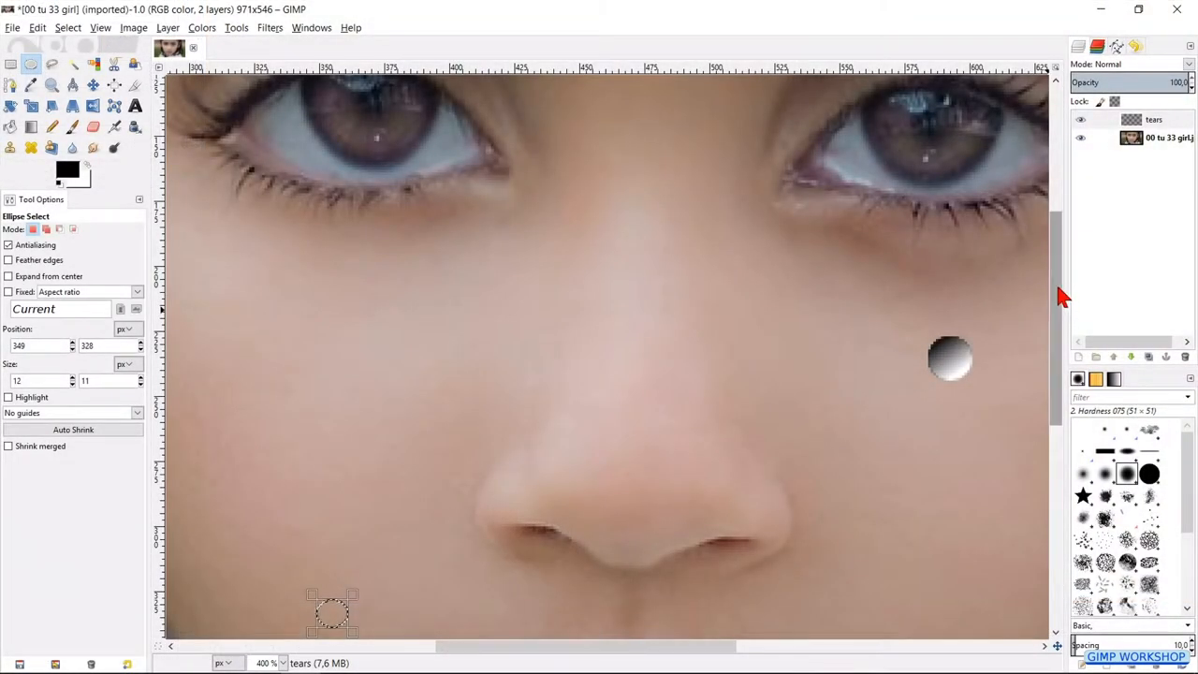
{"action": "scroll", "scroll_direction": "down", "scroll_amount": 3}
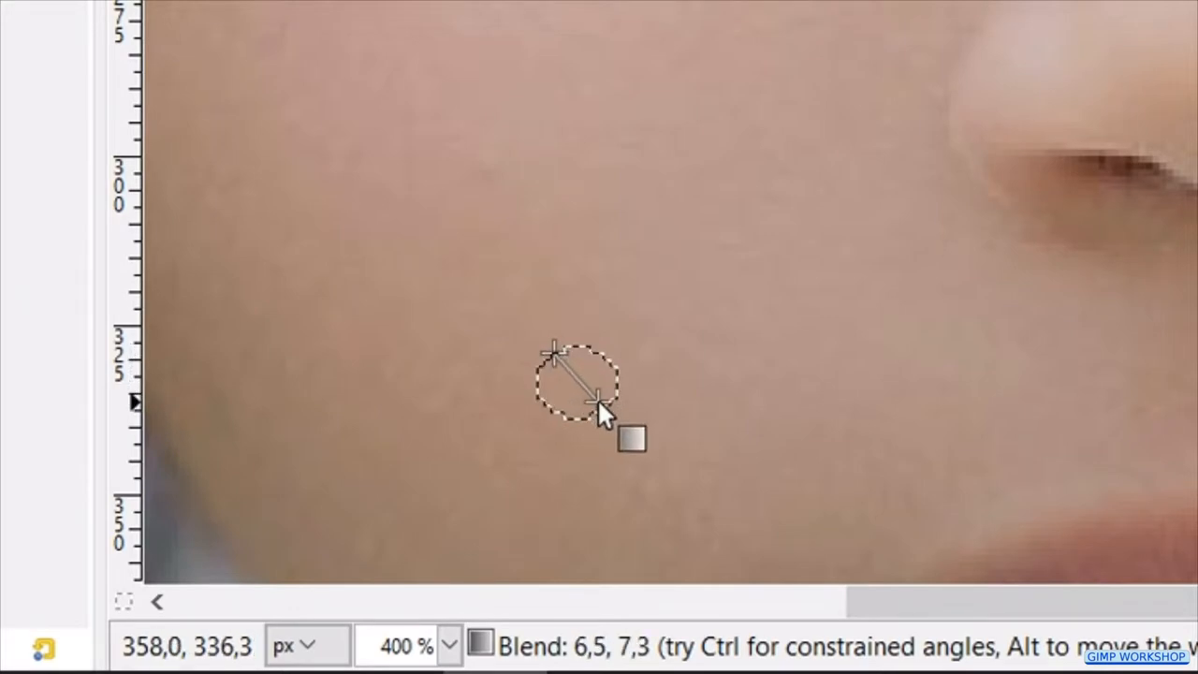
{"action": "left_click", "coordinate": [228, 94]}
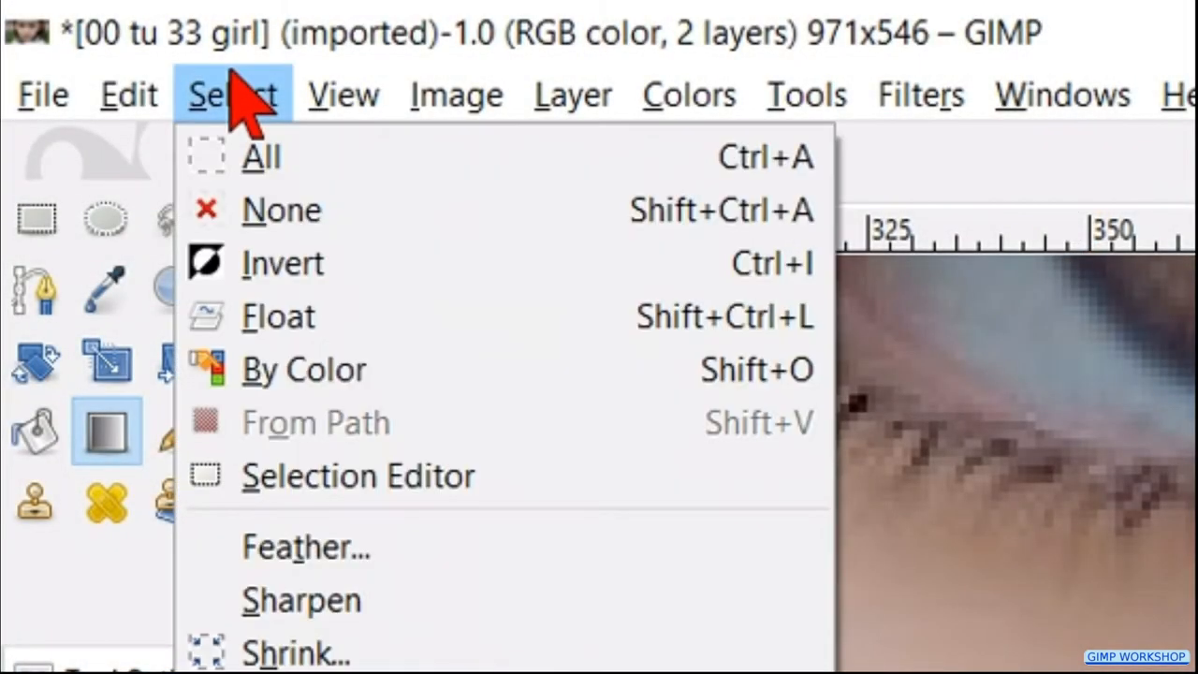
{"action": "mouse_move", "coordinate": [272, 210]}
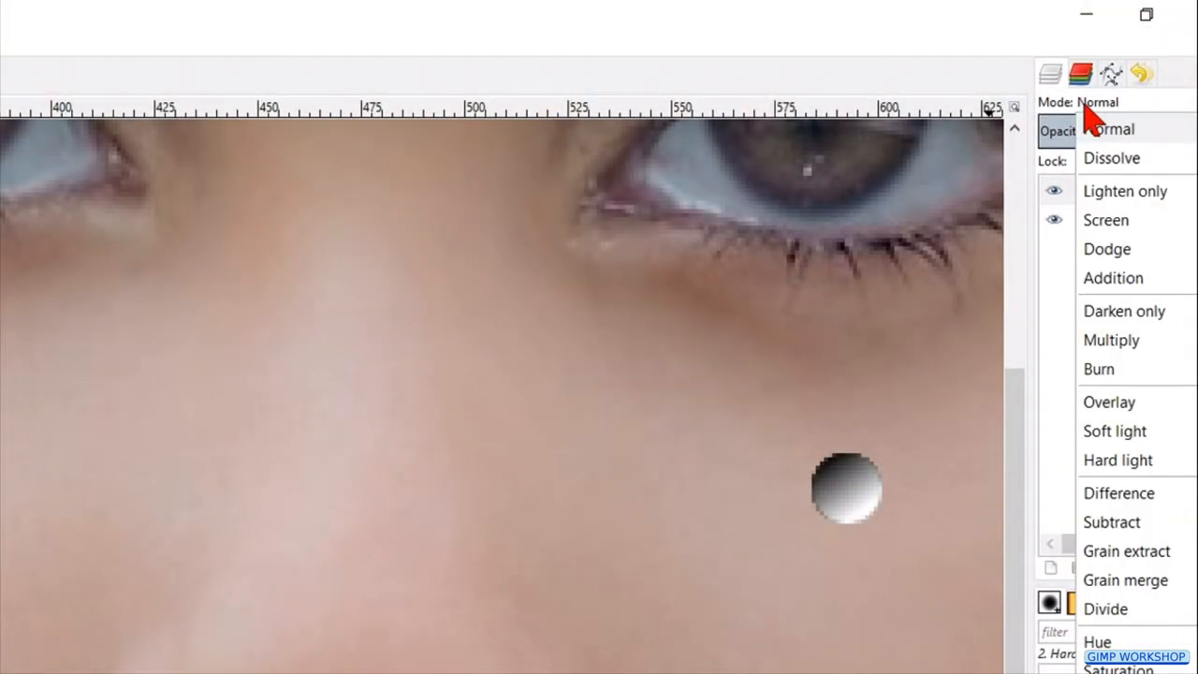
Set the tears layer's blend mode to Overlay
{"action": "left_click", "coordinate": [1108, 401]}
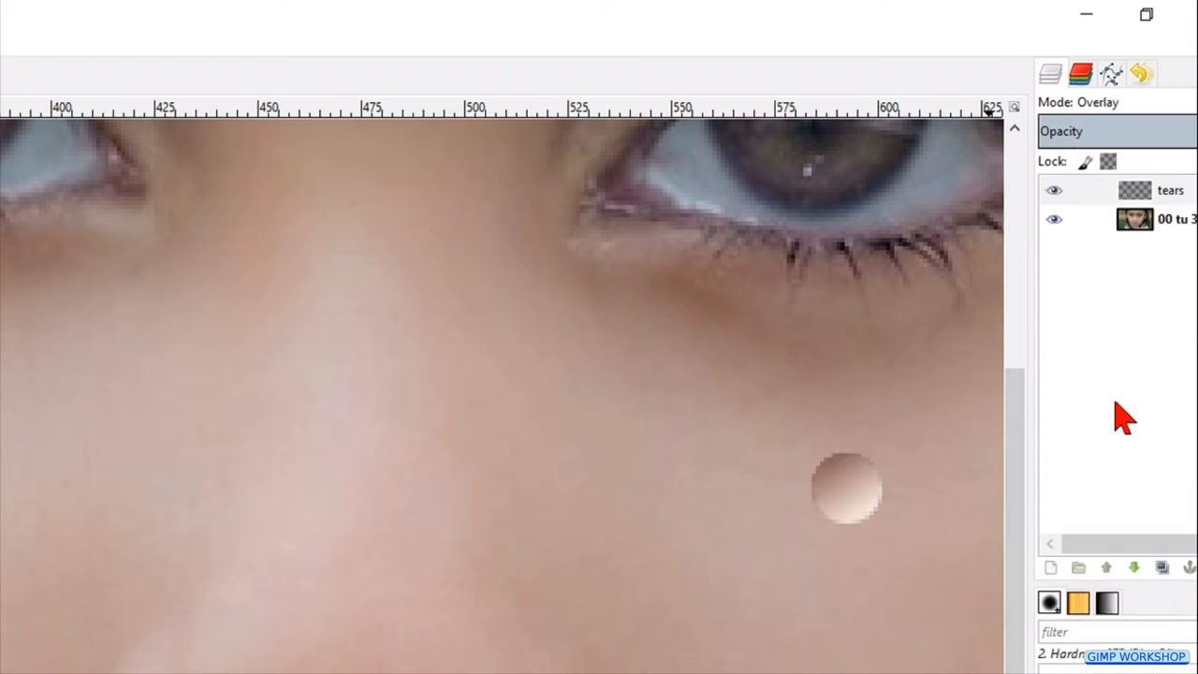
{"action": "left_click", "coordinate": [329, 52]}
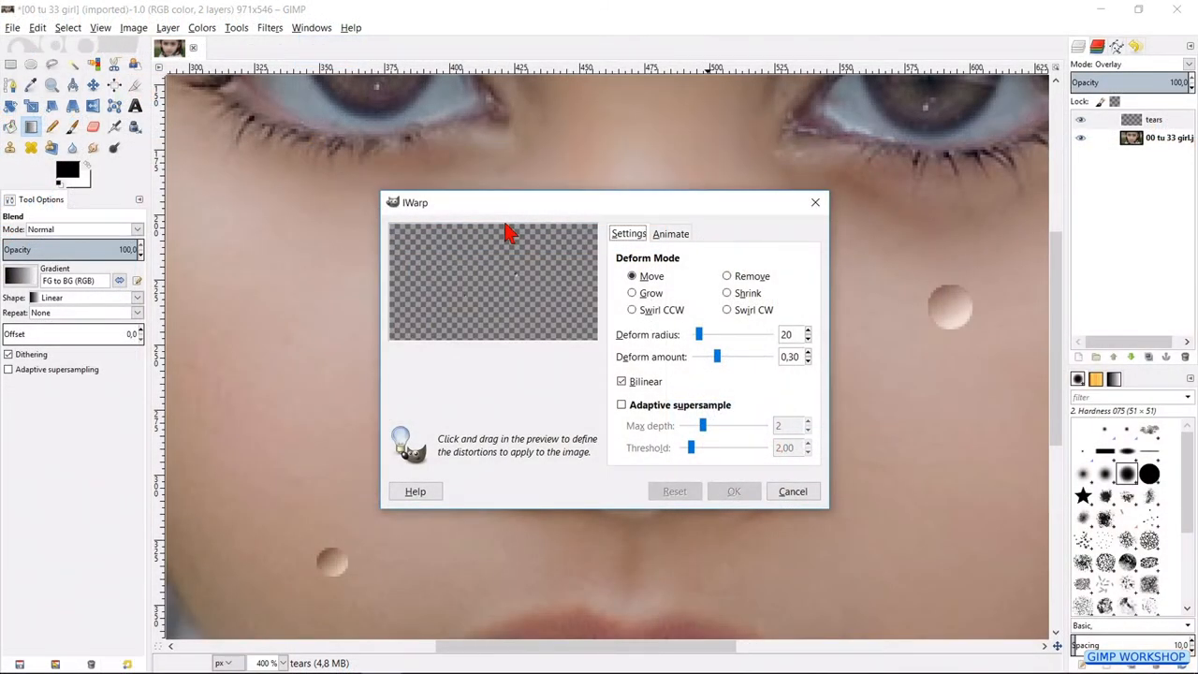
{"action": "mouse_move", "coordinate": [514, 206]}
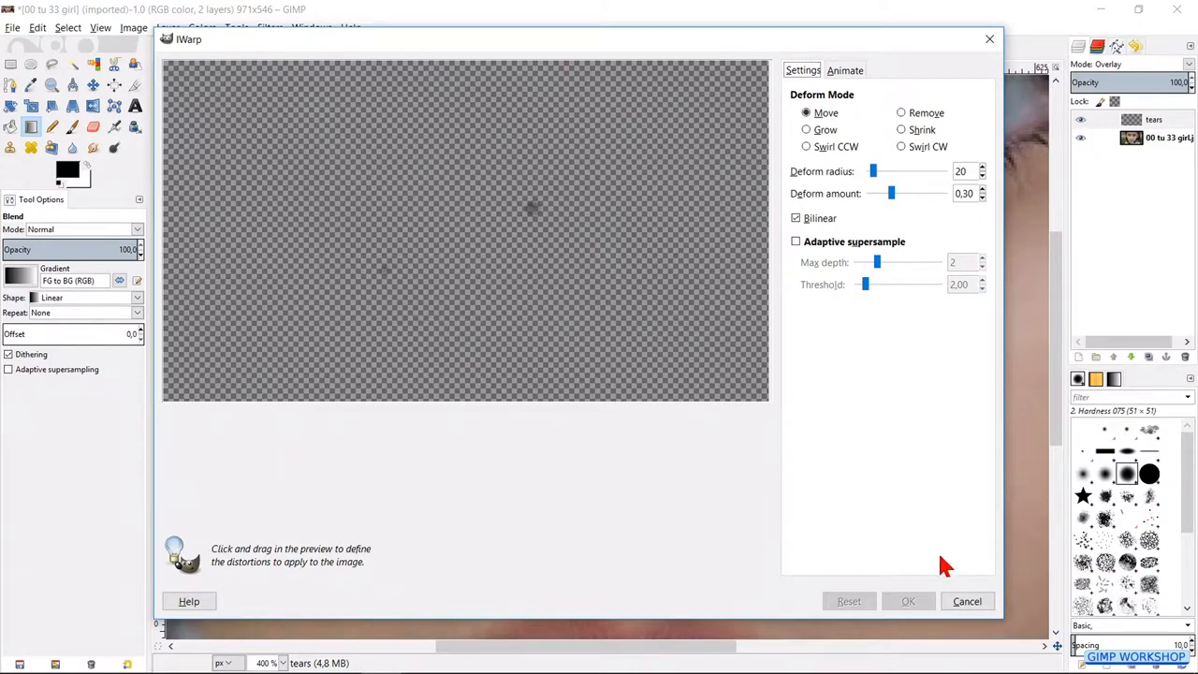
{"action": "mouse_move", "coordinate": [595, 329]}
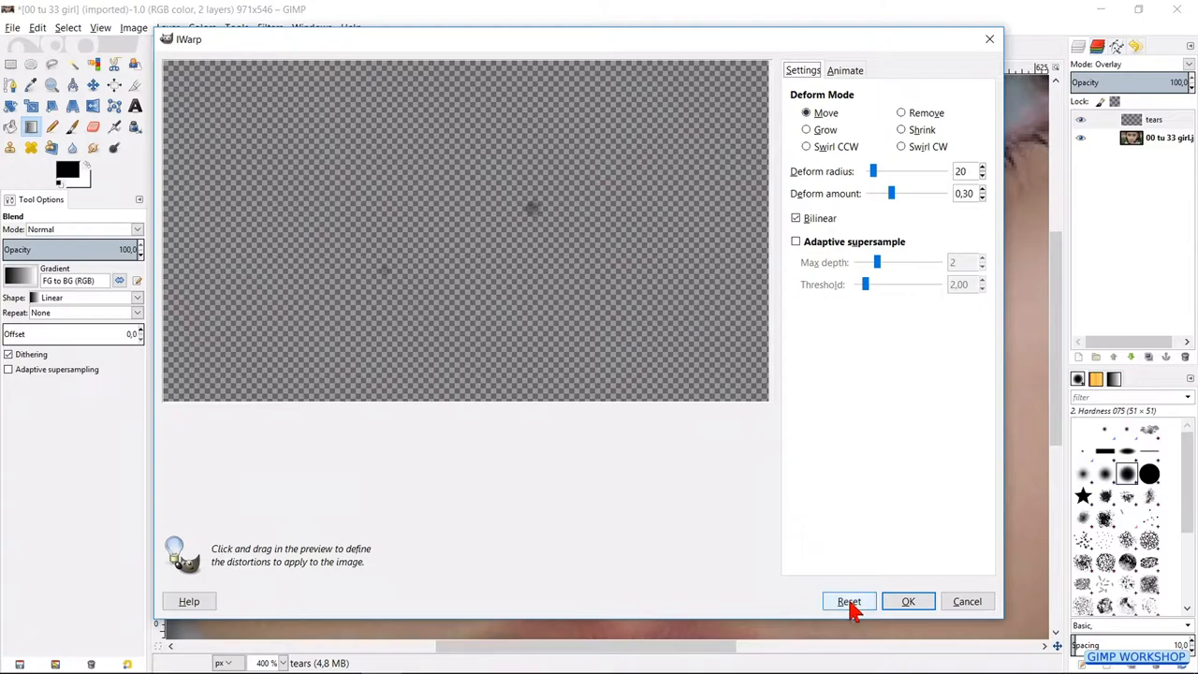
Warp the round drops downward into elongated teardrops with IWarp, resetting bad attempts
{"action": "left_click", "coordinate": [848, 601]}
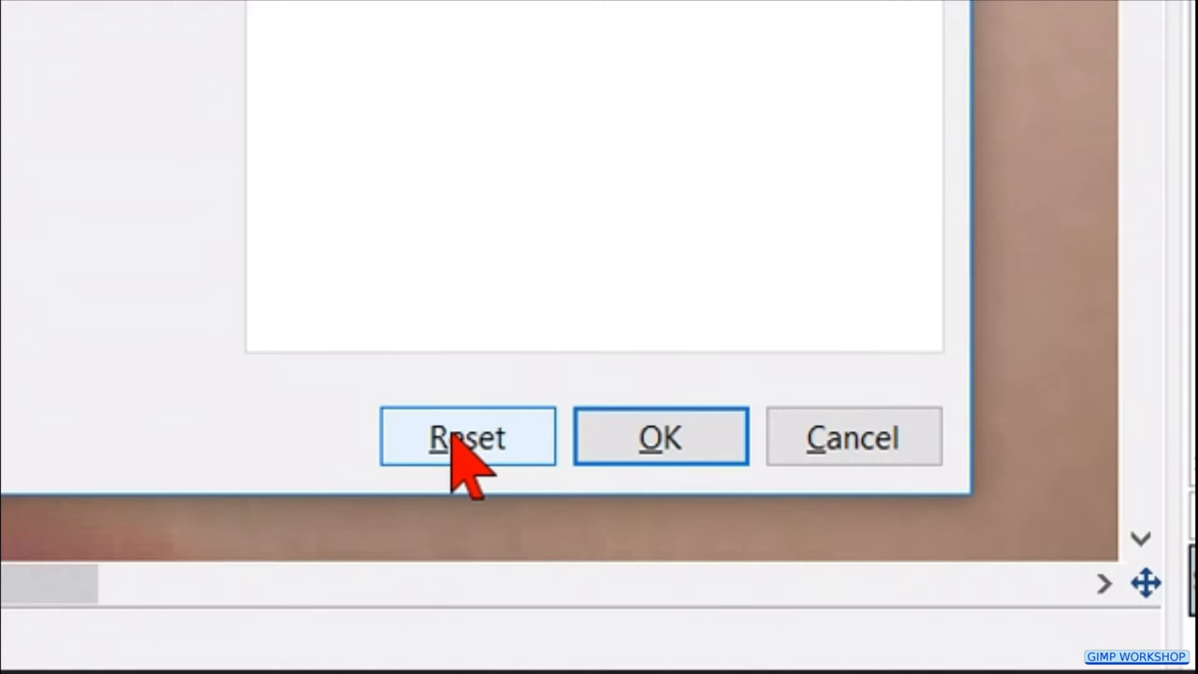
{"action": "left_click", "coordinate": [468, 436]}
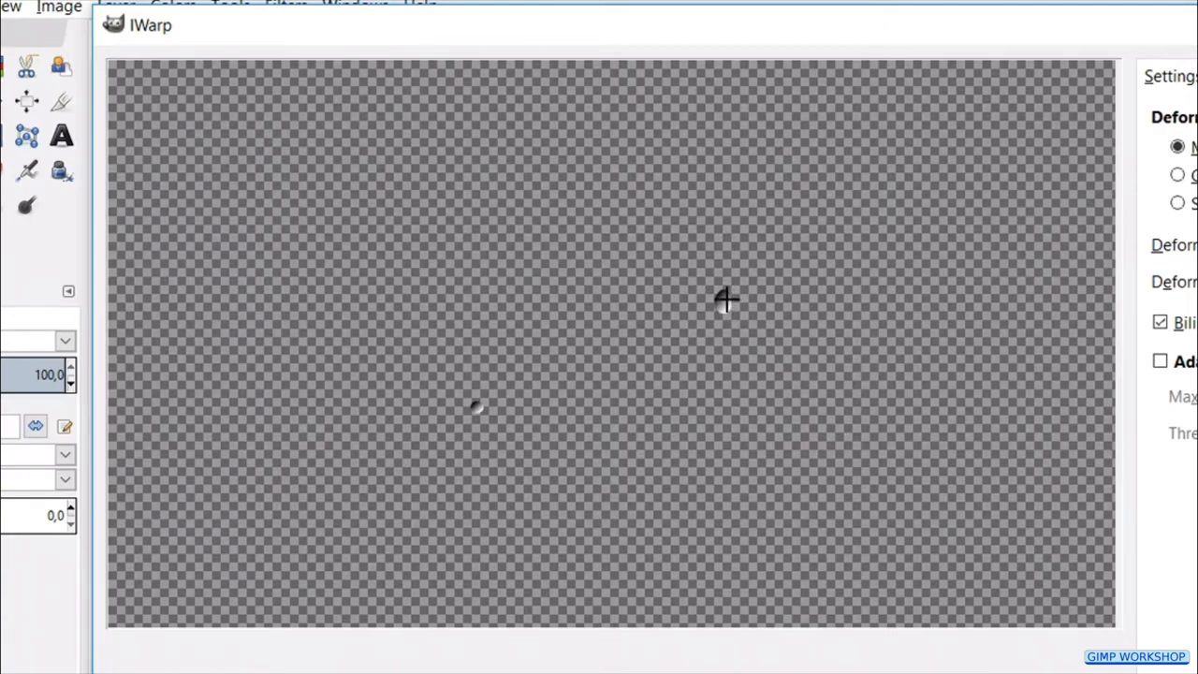
{"action": "mouse_move", "coordinate": [477, 387]}
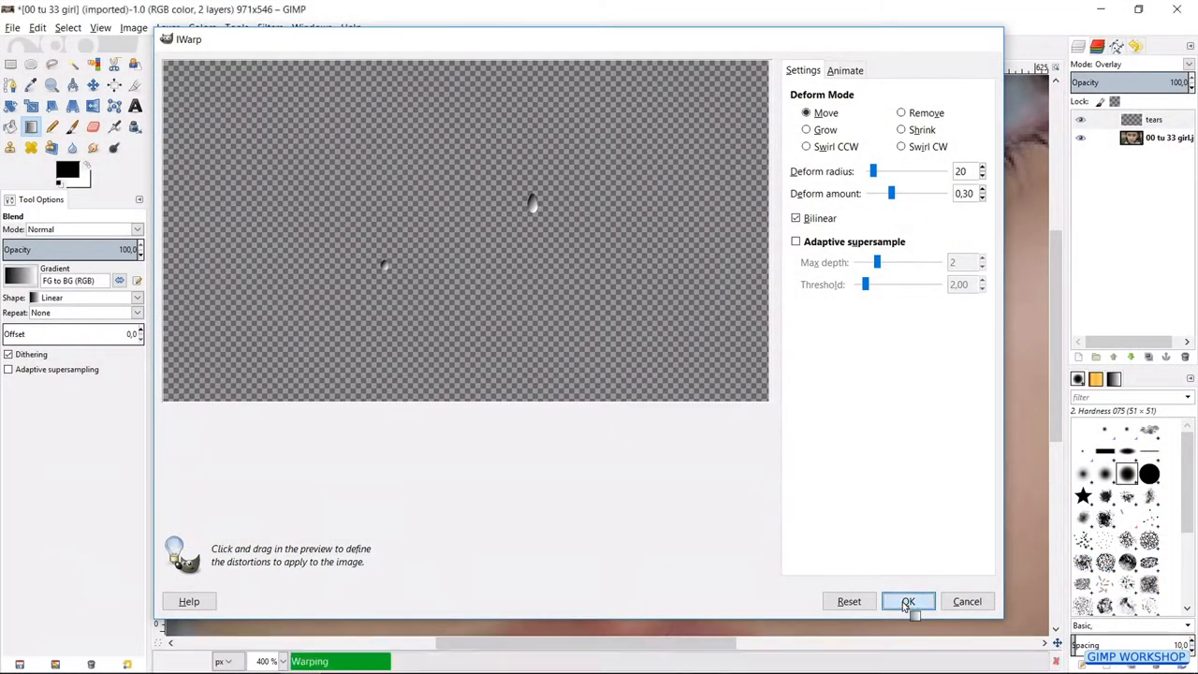
{"action": "left_click", "coordinate": [907, 601]}
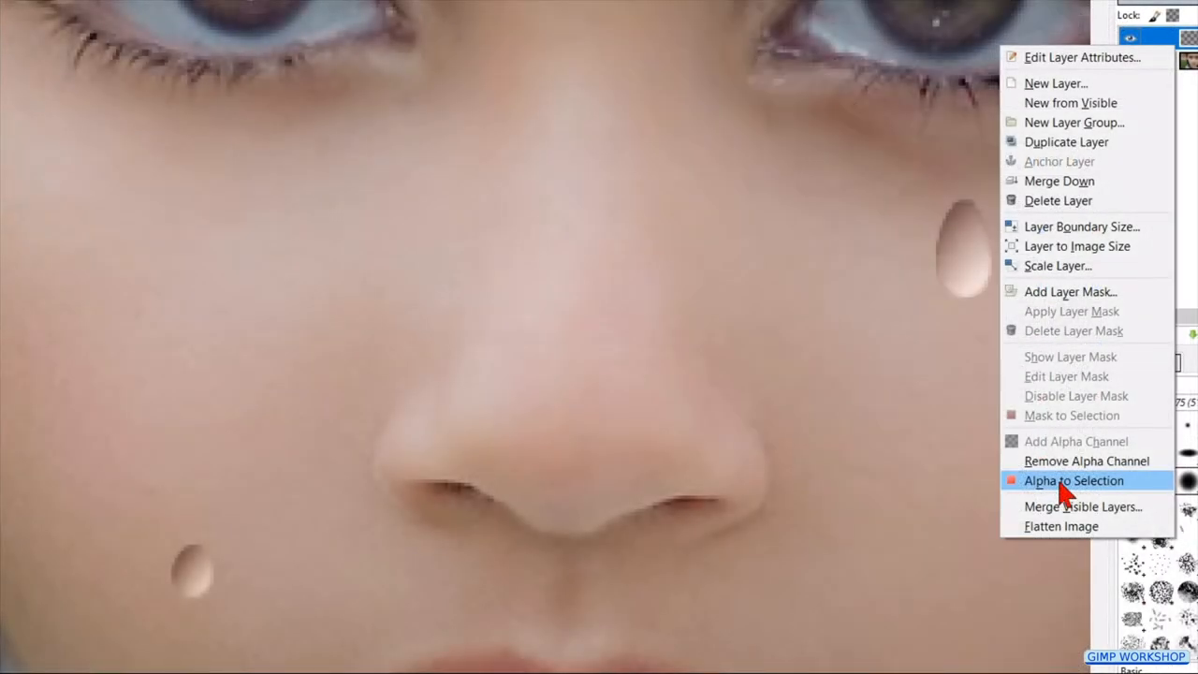
Add a Drop Shadow to the teardrops with offset 2 and blur radius 7 on a new layer
{"action": "left_click", "coordinate": [1075, 480]}
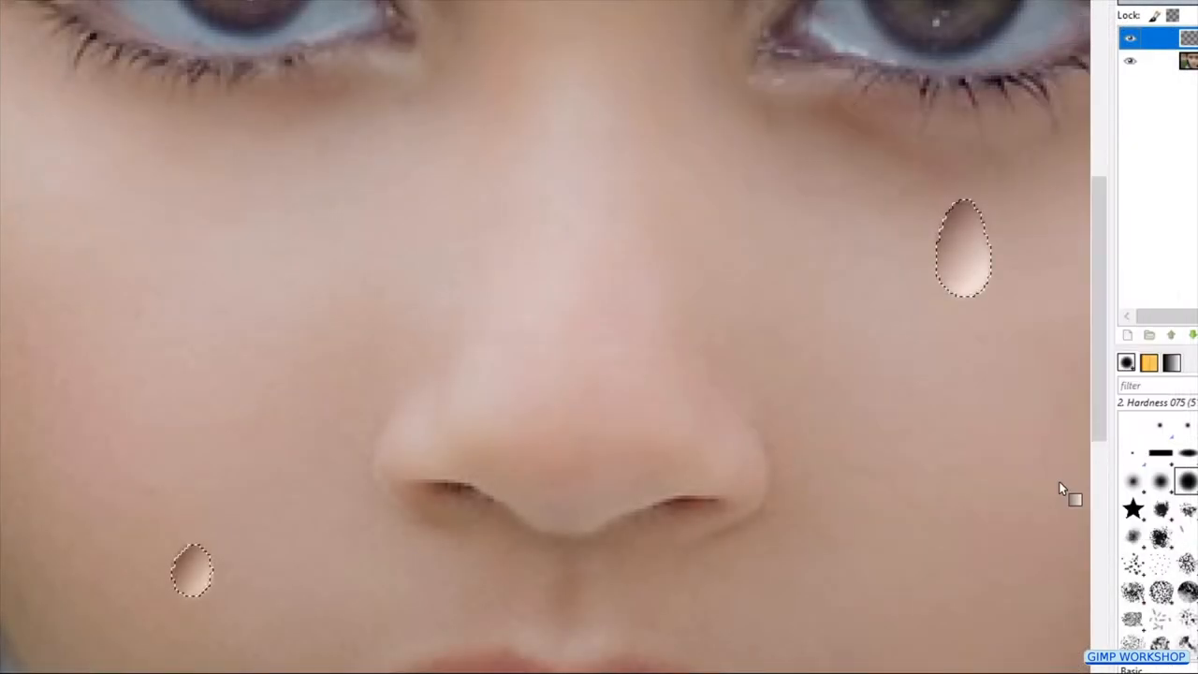
{"action": "left_click", "coordinate": [307, 57]}
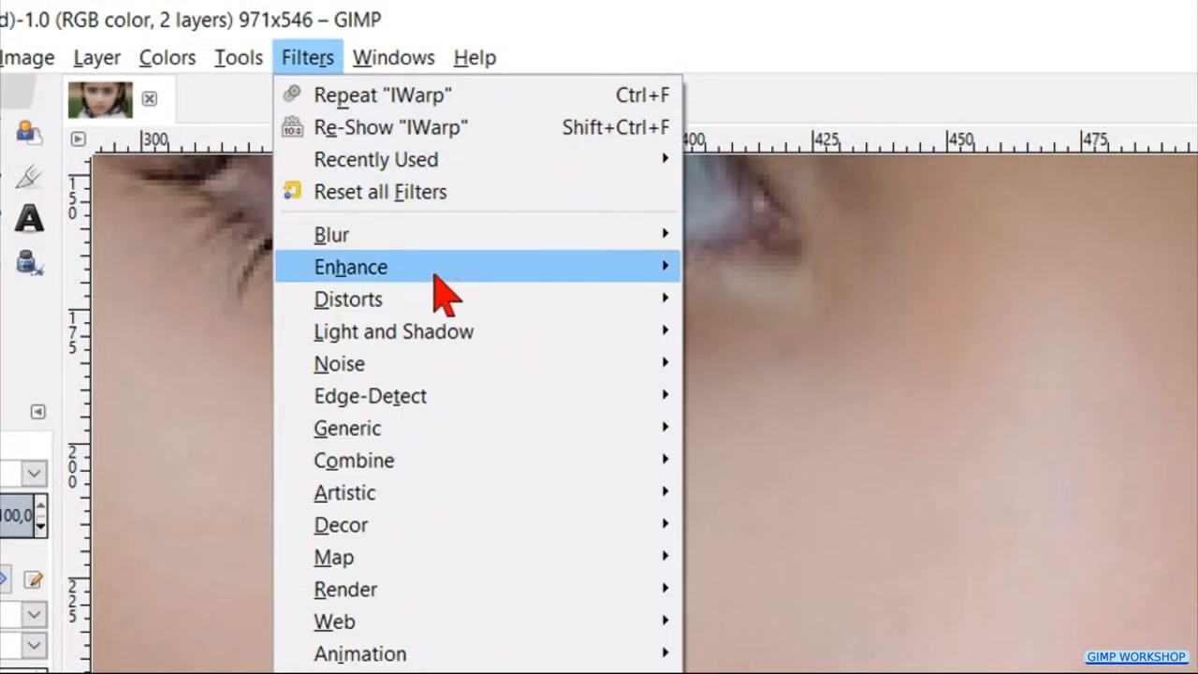
{"action": "mouse_move", "coordinate": [393, 330]}
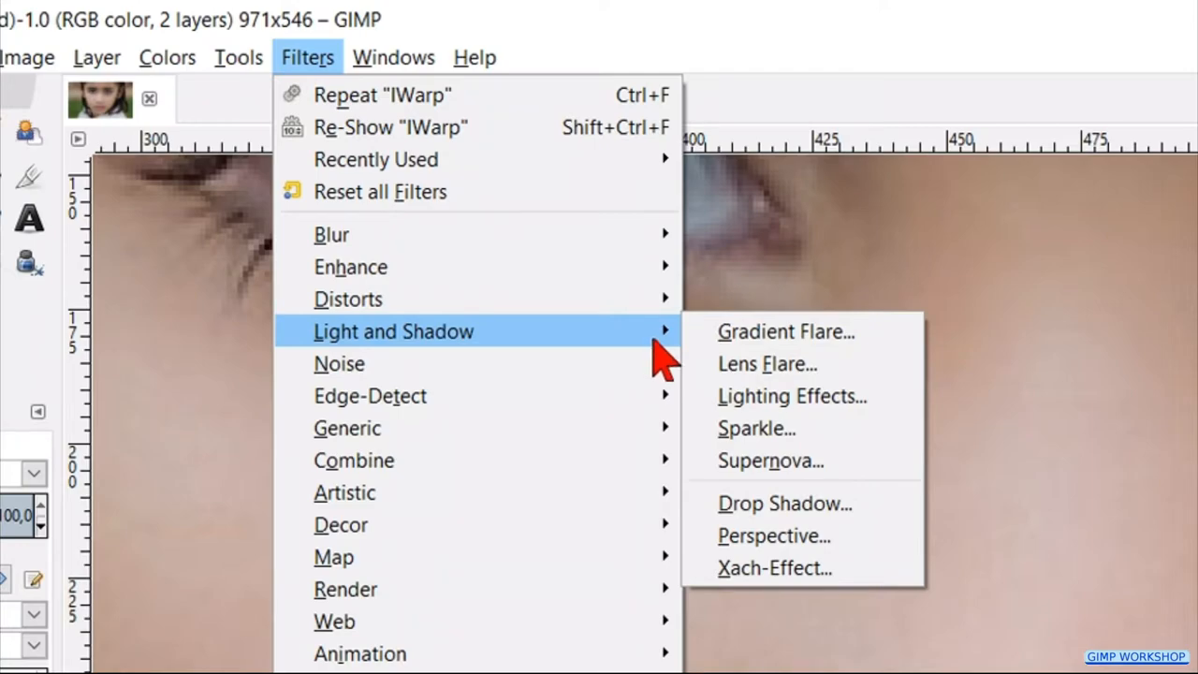
{"action": "left_click", "coordinate": [785, 502]}
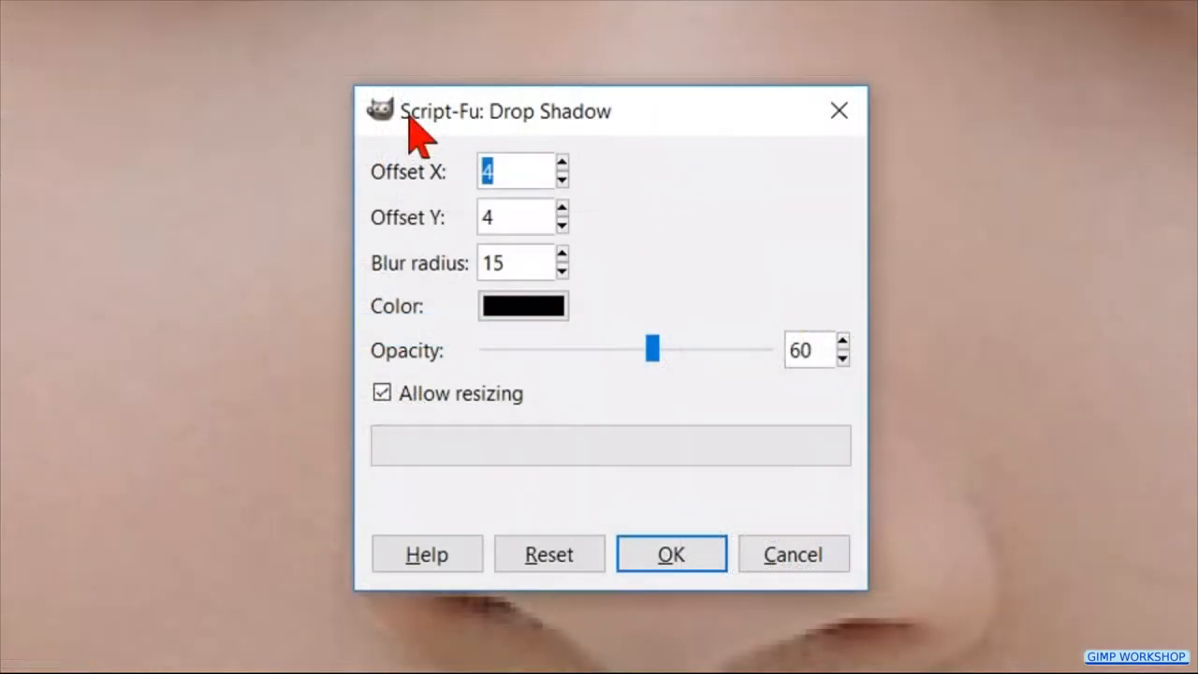
{"action": "mouse_move", "coordinate": [561, 183]}
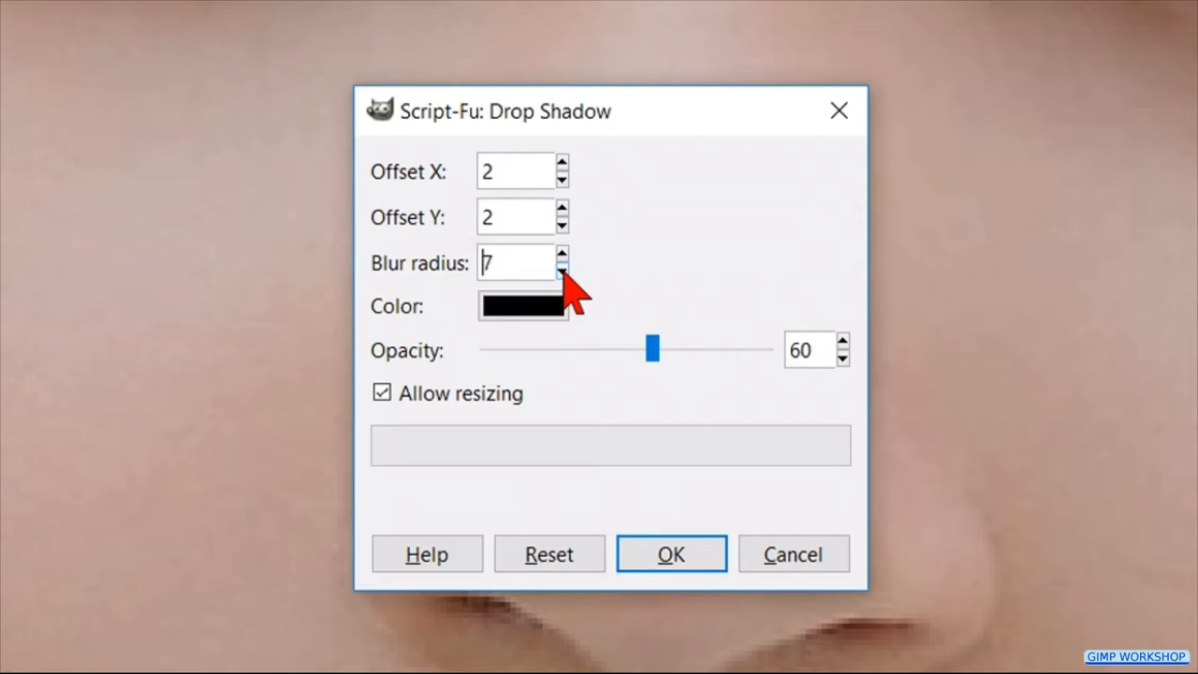
{"action": "mouse_move", "coordinate": [655, 547]}
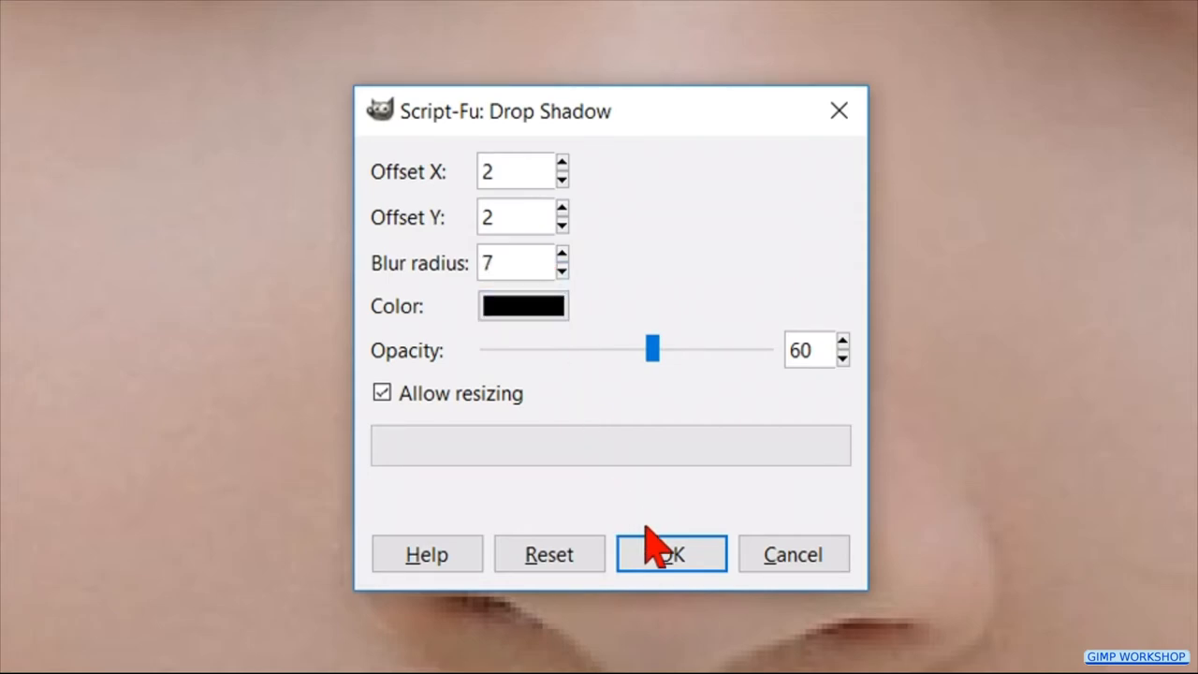
{"action": "left_click", "coordinate": [671, 554]}
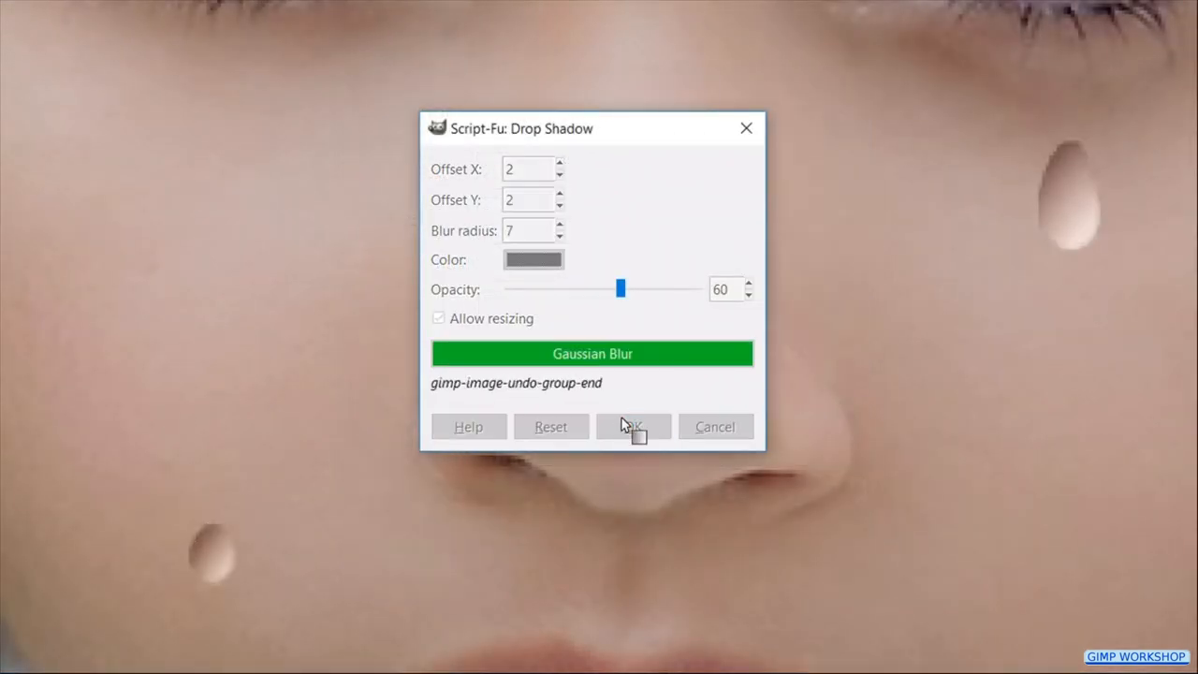
{"action": "left_click", "coordinate": [632, 426]}
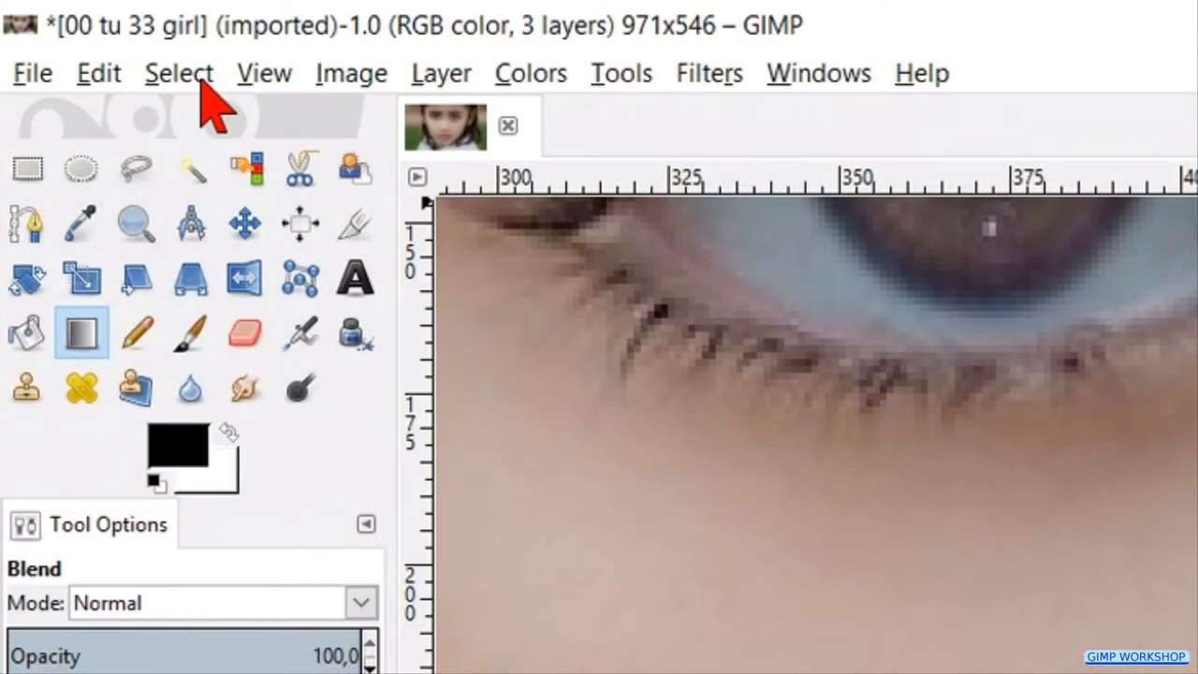
Deselect, then paint a faint low-opacity trail from the left teardrop up toward the eye
{"action": "left_click", "coordinate": [179, 73]}
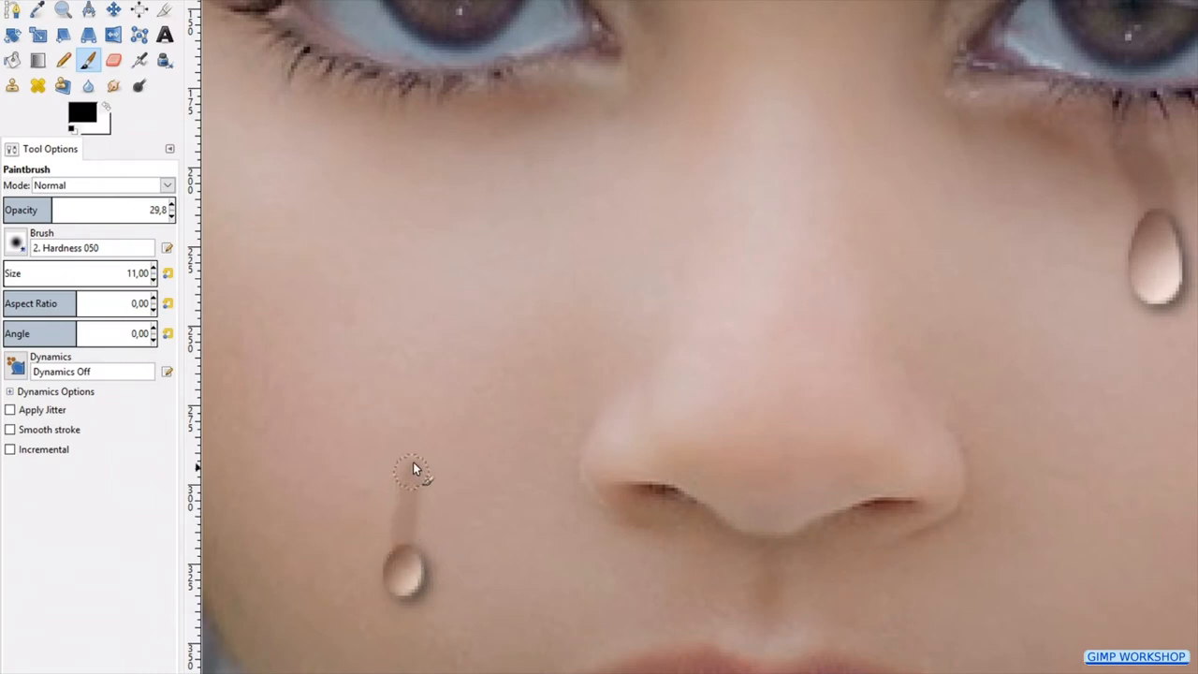
{"action": "left_click_drag", "start_coordinate": [412, 468], "coordinate": [427, 216]}
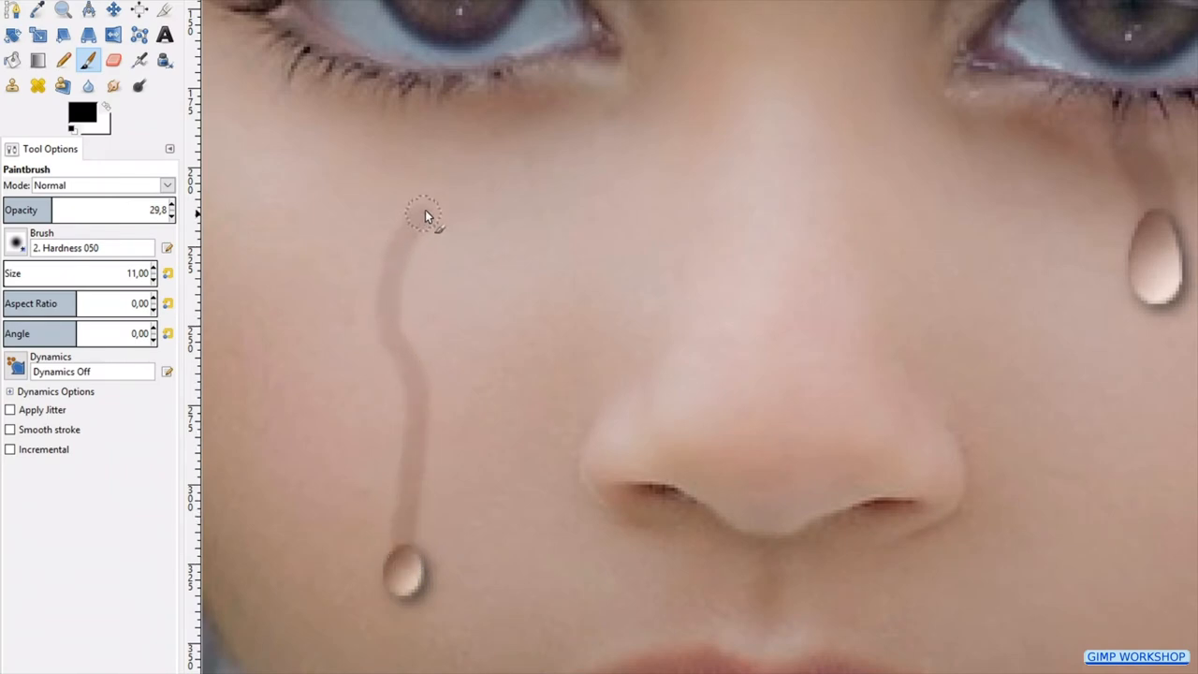
{"action": "left_click_drag", "start_coordinate": [423, 210], "coordinate": [459, 90]}
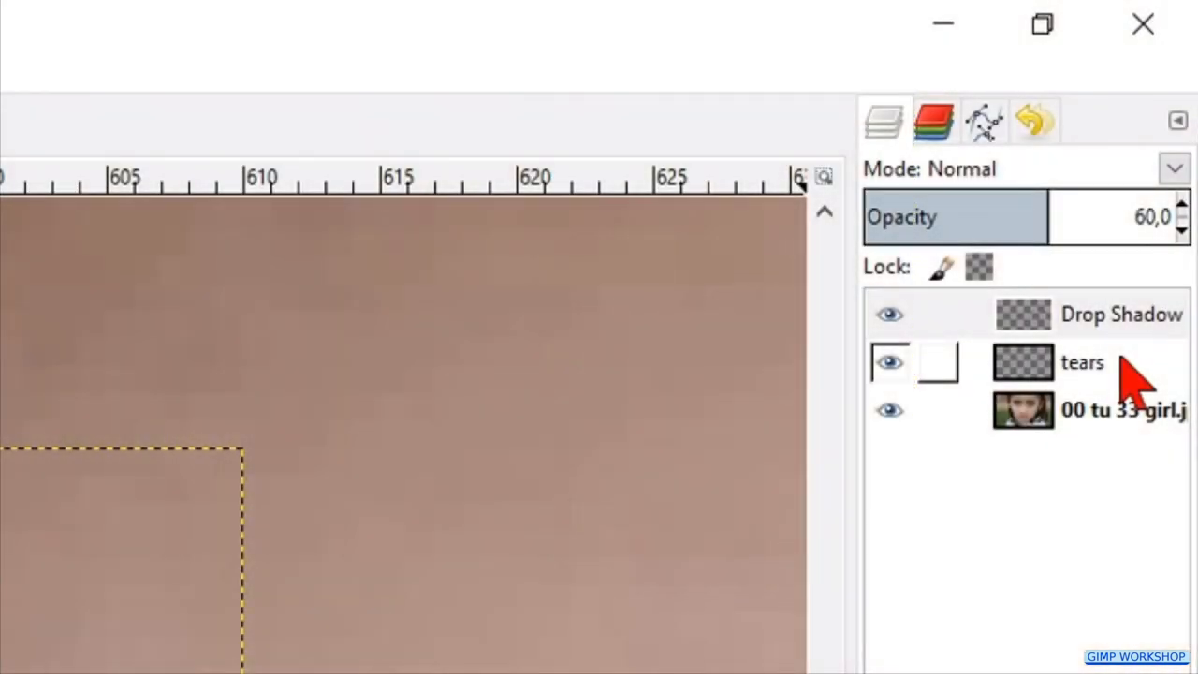
Make the Overlay-mode tears layer active again in the Layers panel
{"action": "left_click", "coordinate": [1082, 363]}
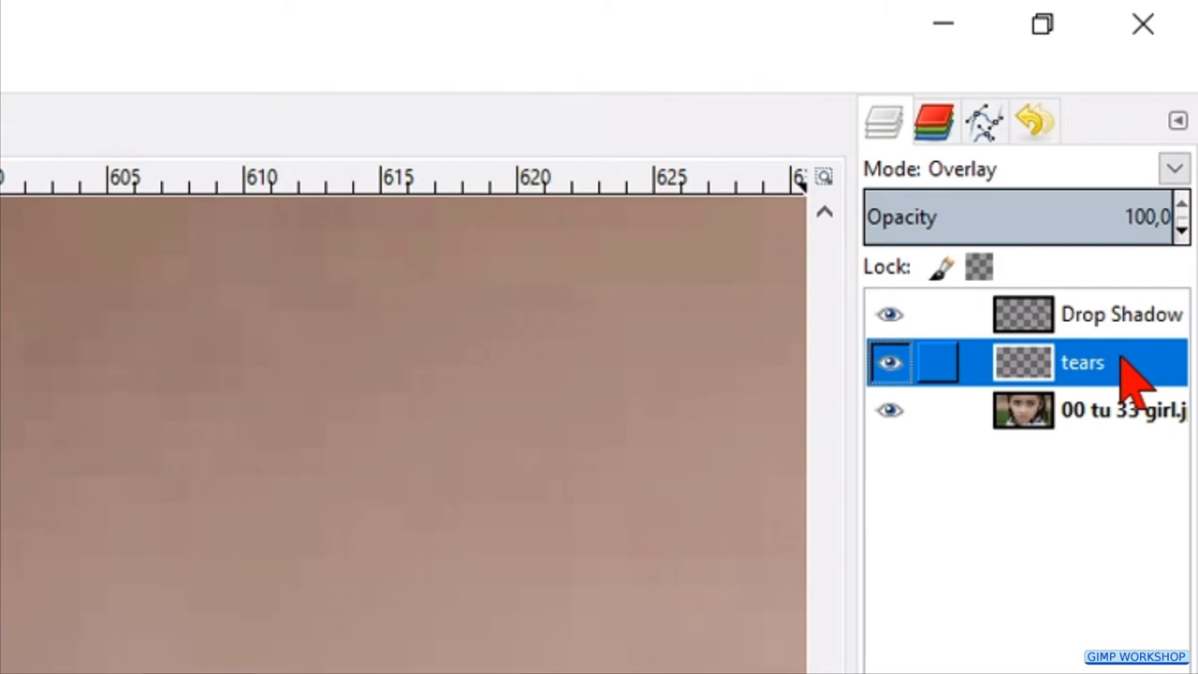
{"action": "left_click", "coordinate": [1120, 315]}
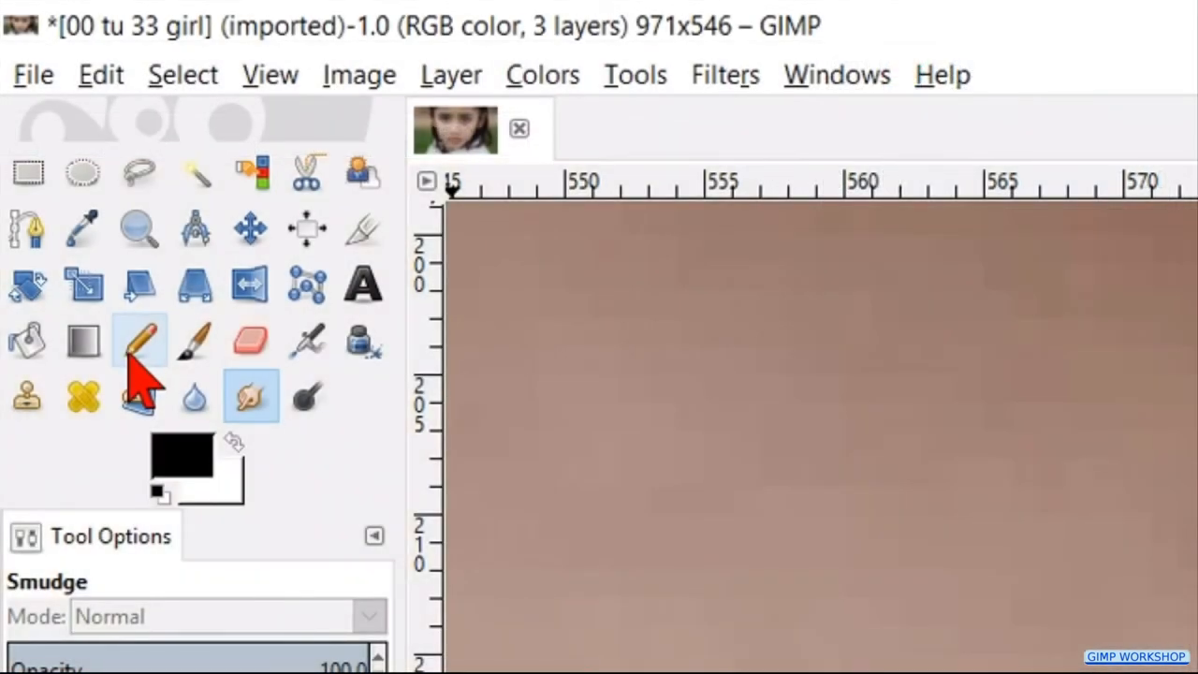
With the Pencil and white foreground, draw a thin highlight beside the tear trail
{"action": "left_click", "coordinate": [139, 339]}
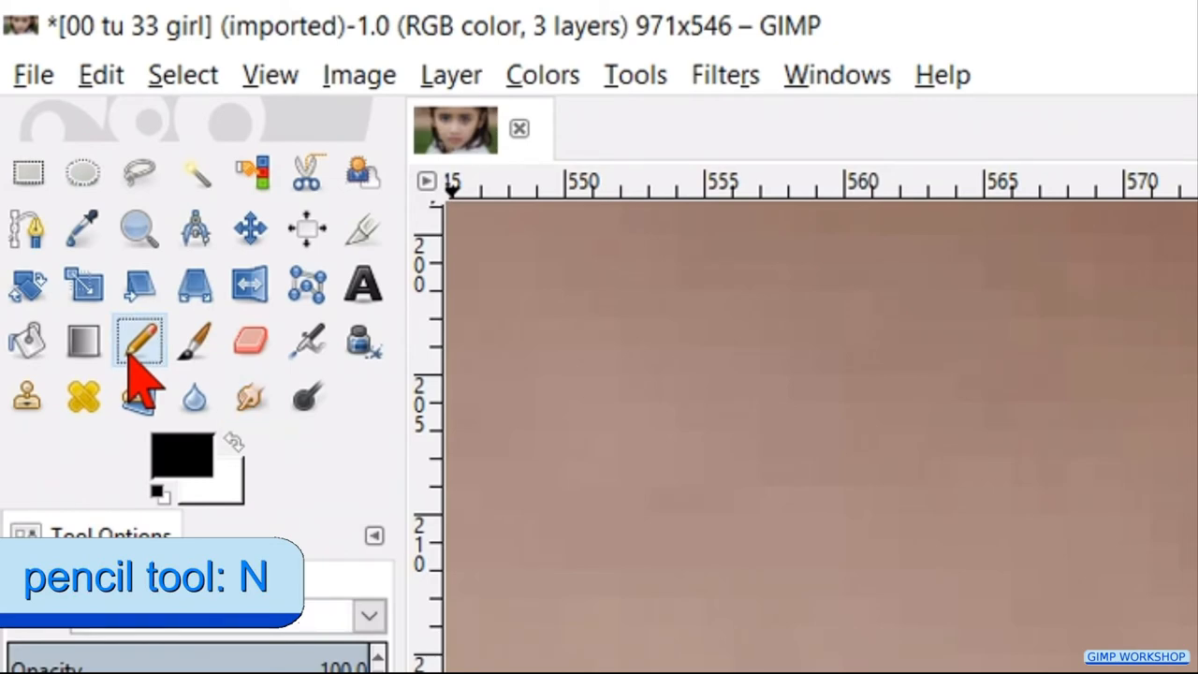
{"action": "left_click", "coordinate": [138, 339]}
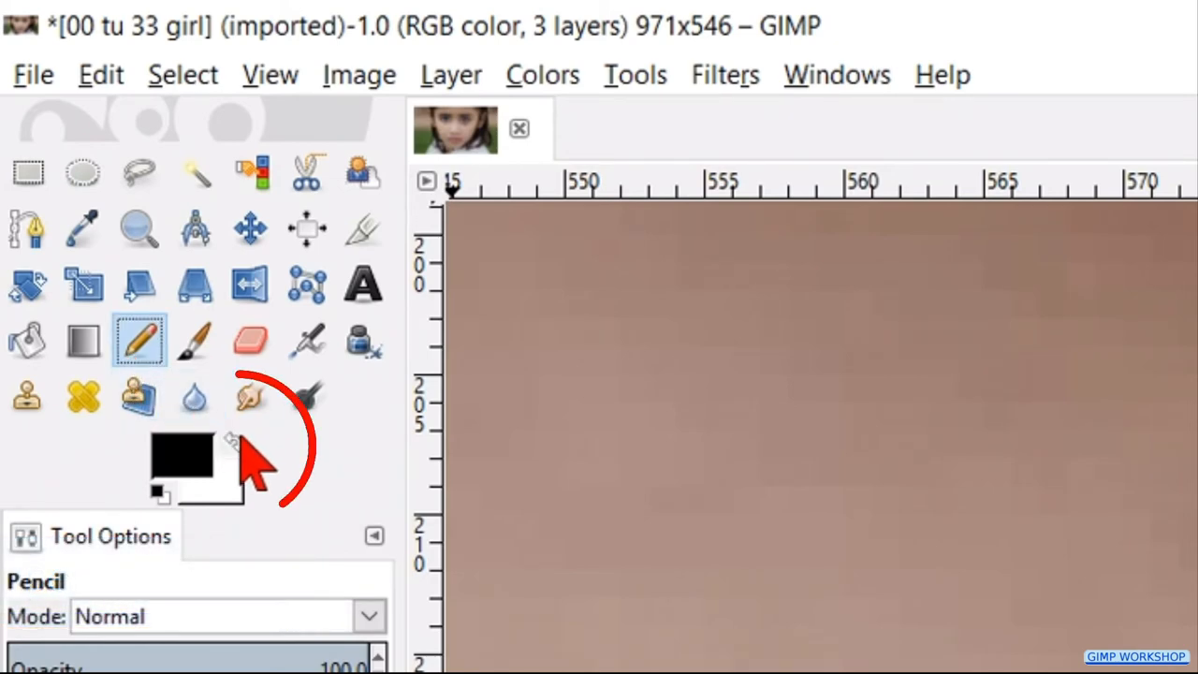
{"action": "left_click", "coordinate": [233, 442]}
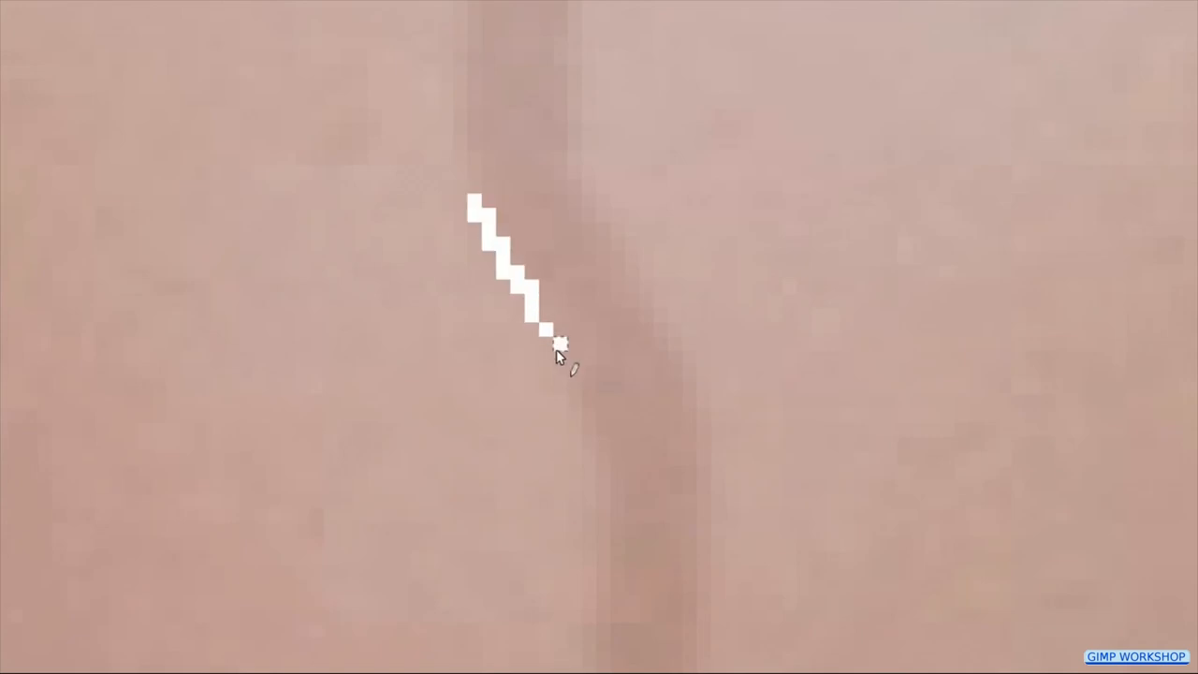
{"action": "left_click", "coordinate": [240, 67]}
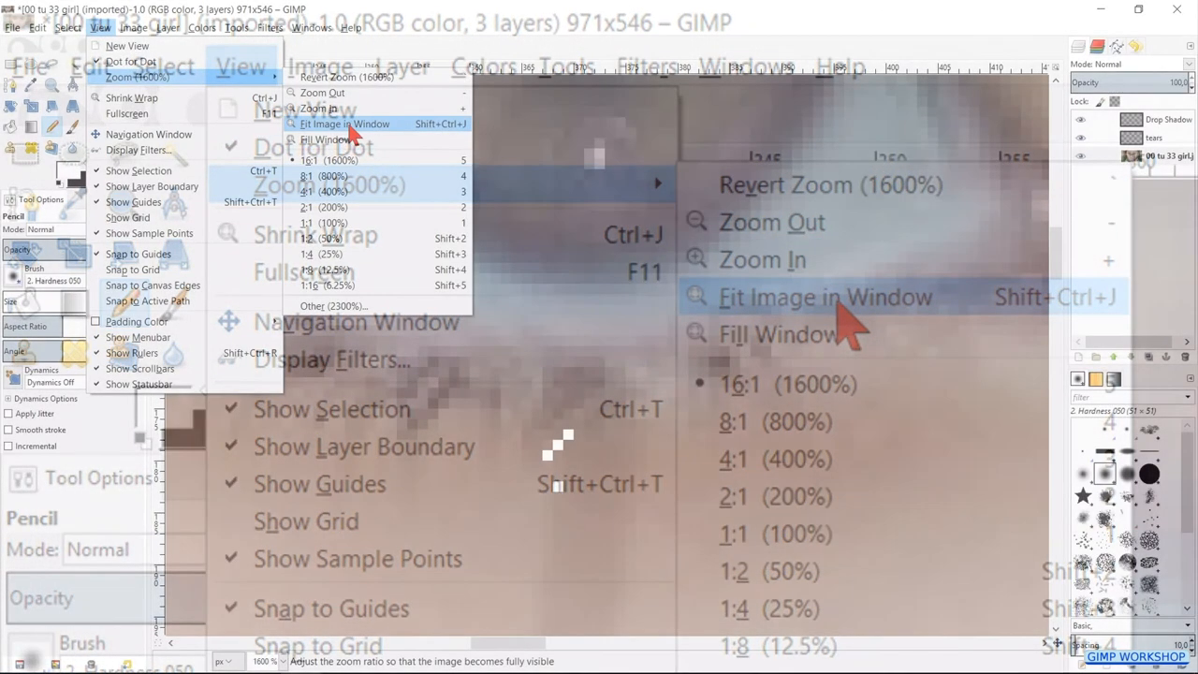
Fit the image in the window and lower the Drop Shadow layer's opacity to about 50
{"action": "left_click", "coordinate": [824, 296]}
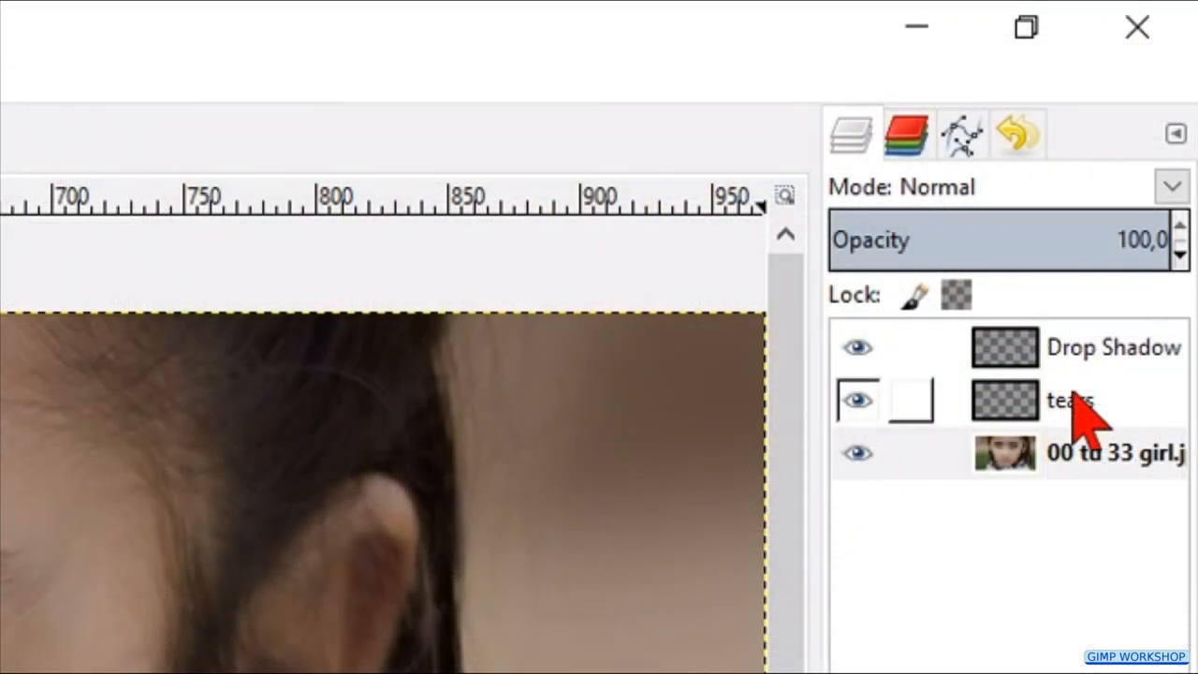
{"action": "left_click", "coordinate": [1067, 400]}
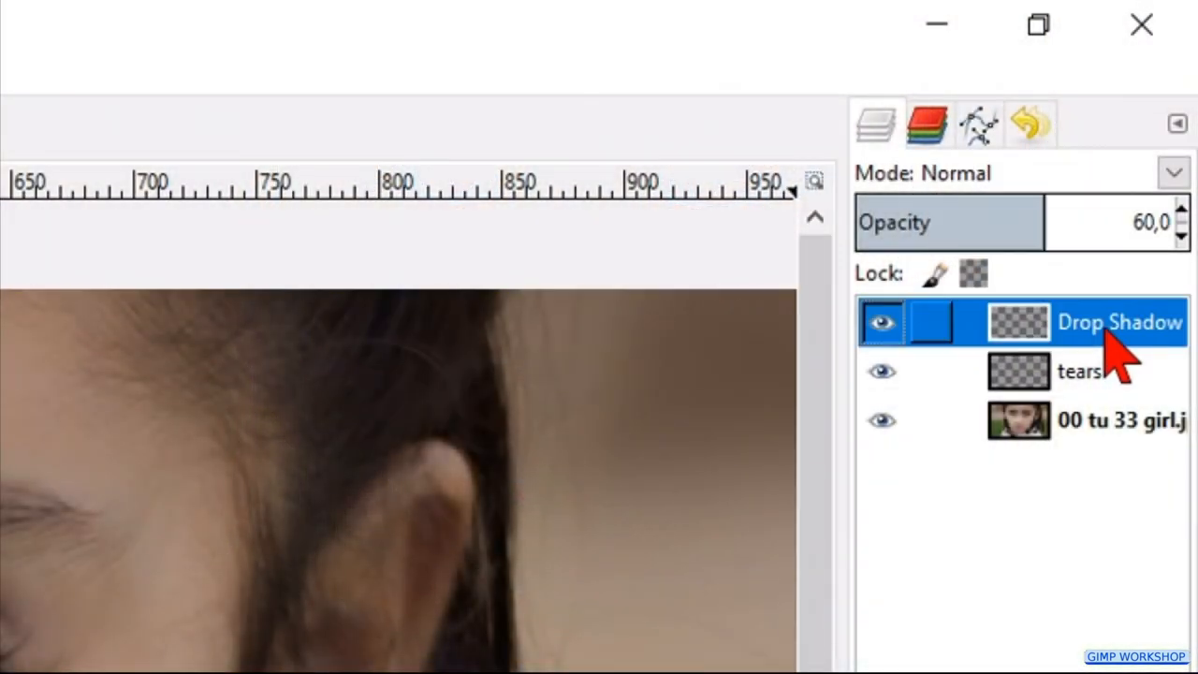
{"action": "left_click_drag", "start_coordinate": [1021, 220], "coordinate": [1009, 221]}
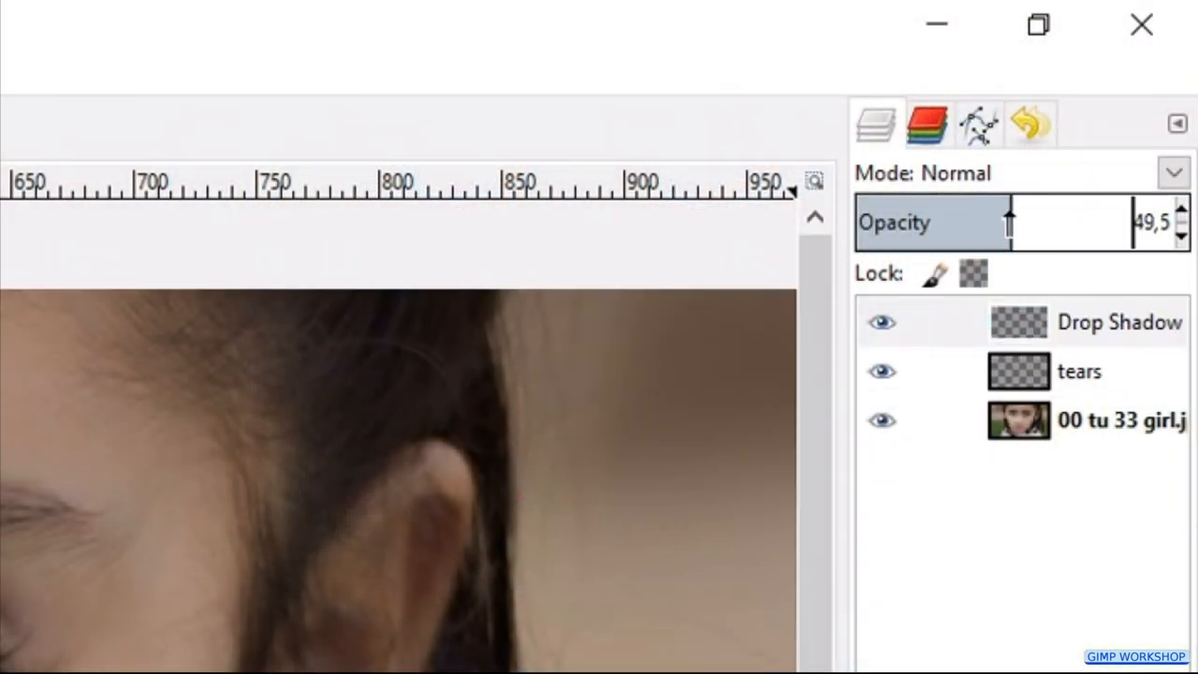